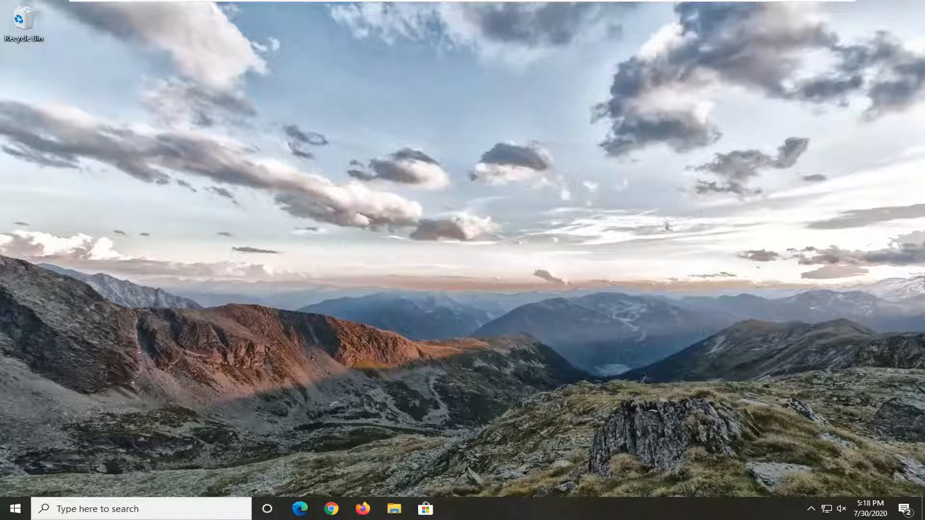
Search the Start menu for 'internet options' and launch the Internet Options result
left_click(14, 509)
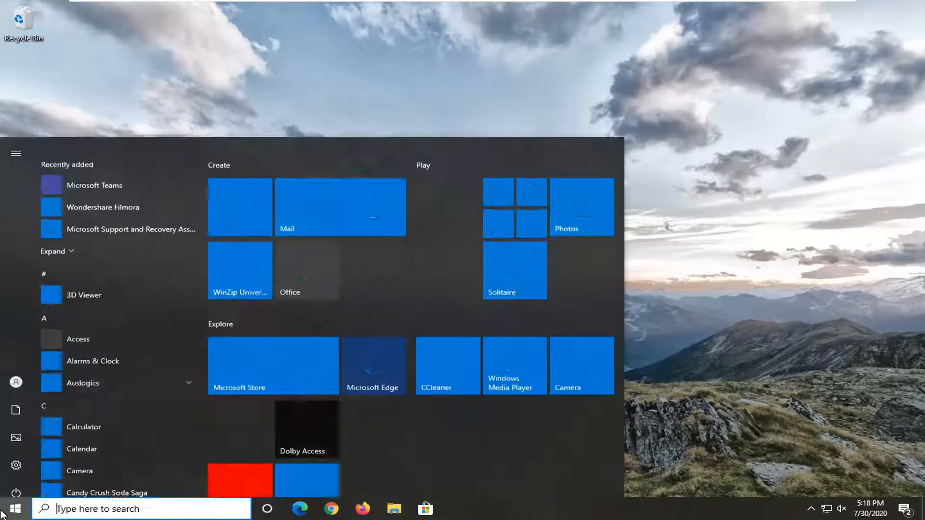
type("interneto")
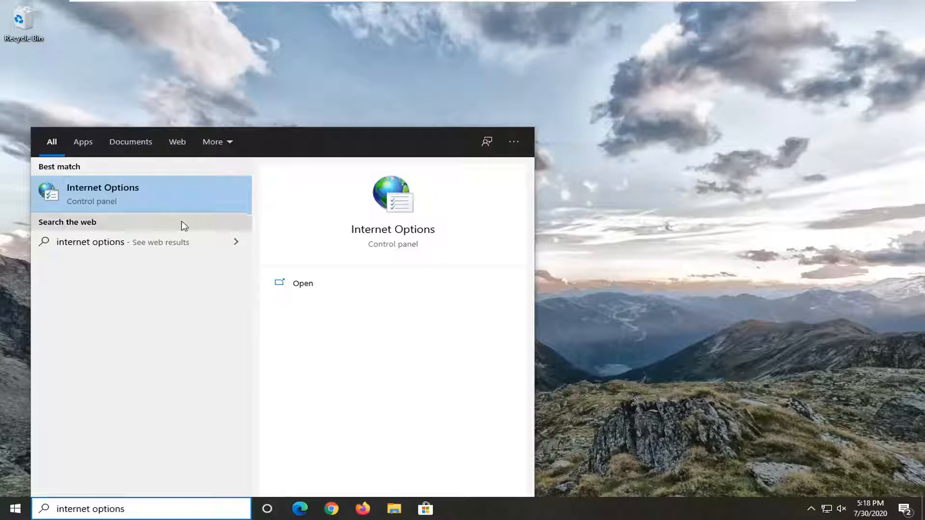
left_click(102, 194)
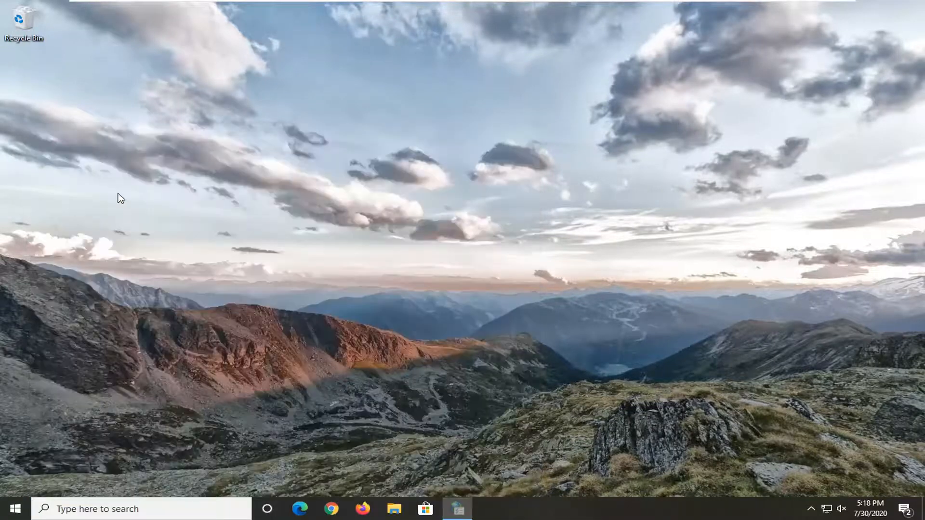
Bring up the LAN Settings dialog from the Connections page of Internet Properties
left_click(456, 509)
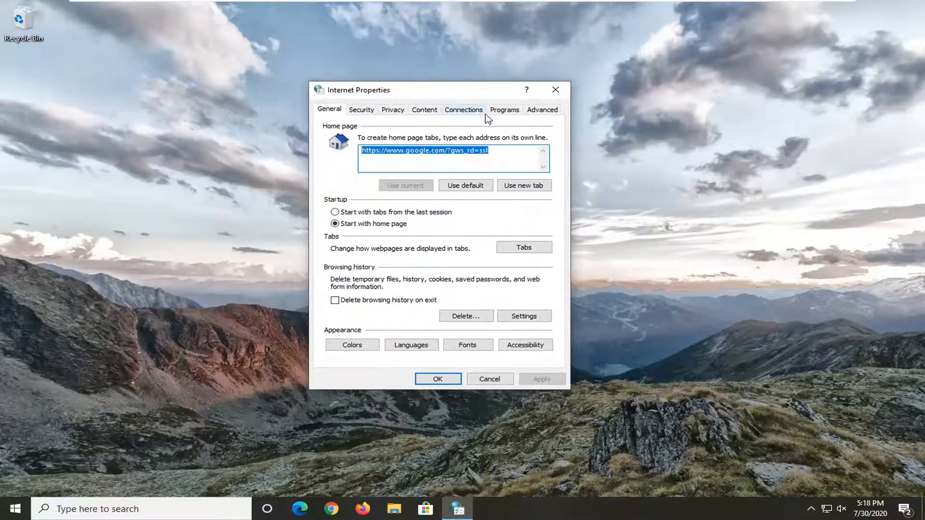
left_click(463, 110)
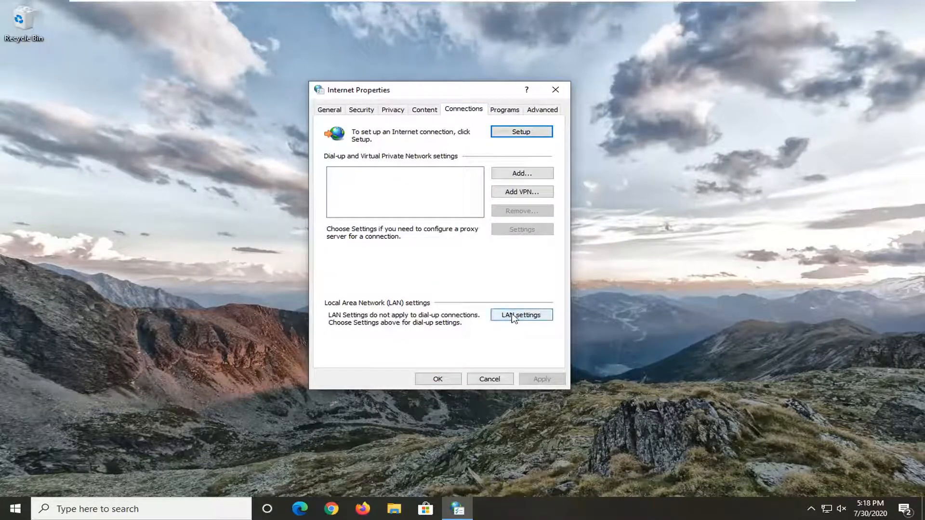
left_click(520, 314)
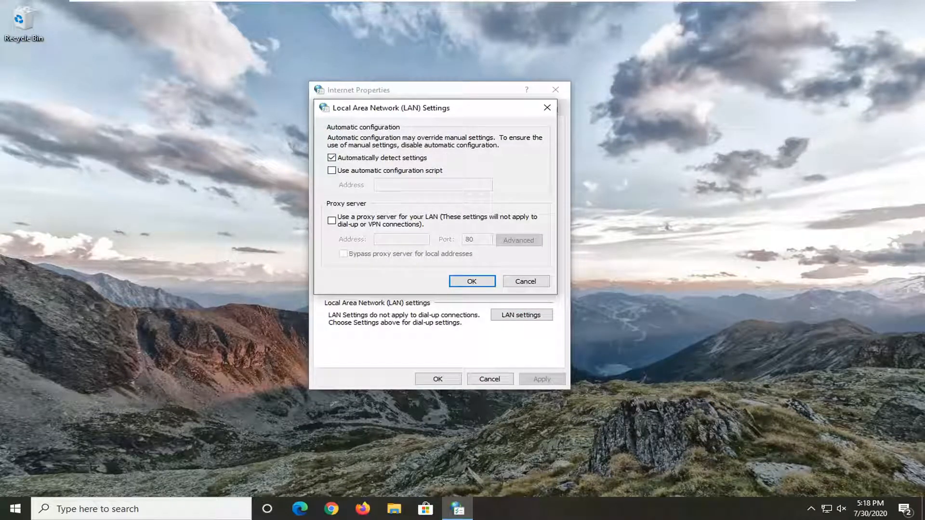
mouse_move(438, 209)
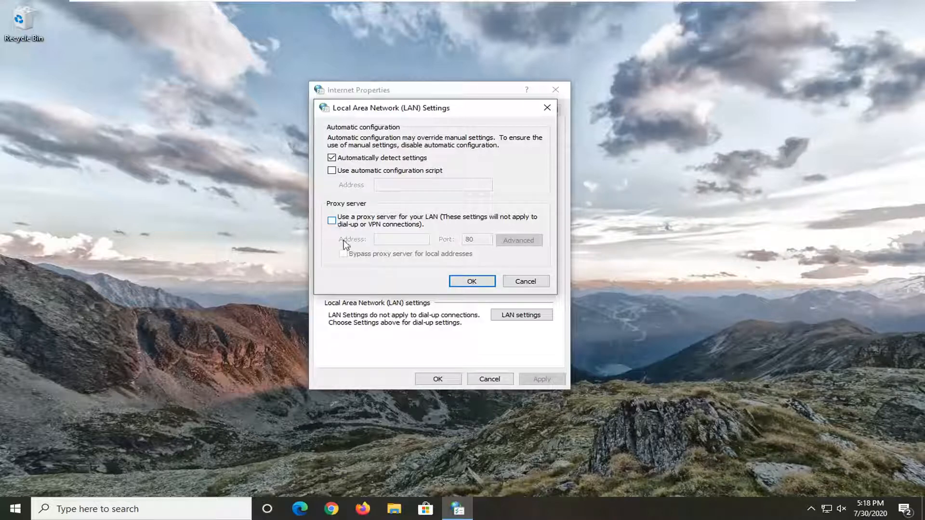
Accept LAN settings with automatic detection on and the proxy server off
left_click(471, 281)
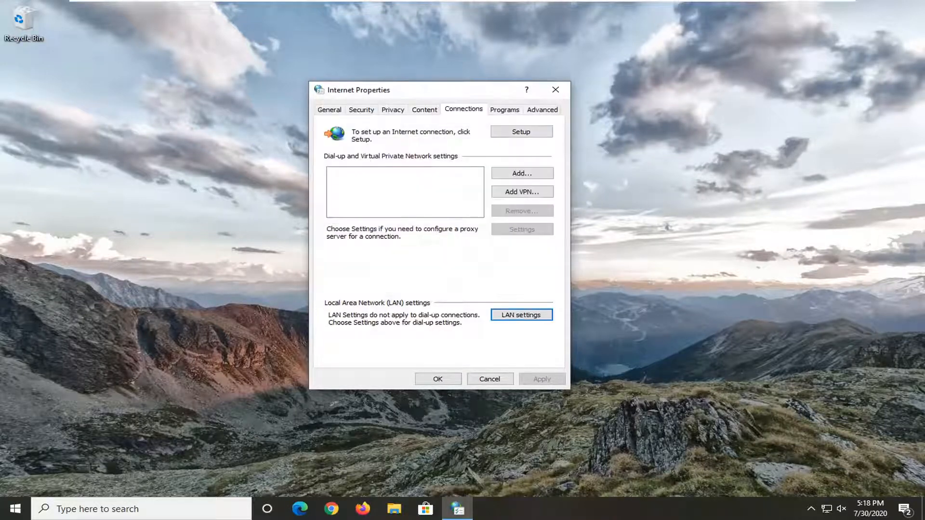